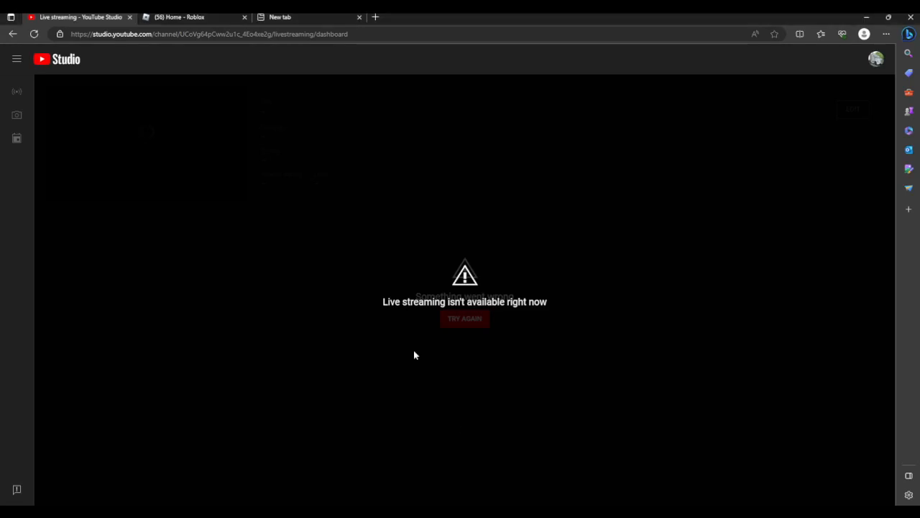
Switch to the '(56) Home - Roblox' tab to show the friends row and game tiles
{"action": "left_click", "coordinate": [180, 17]}
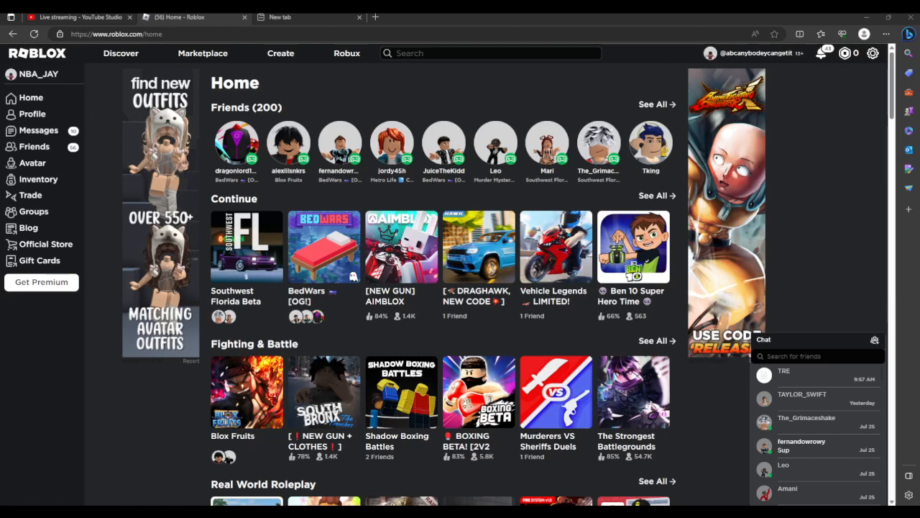
{"action": "mouse_move", "coordinate": [309, 268]}
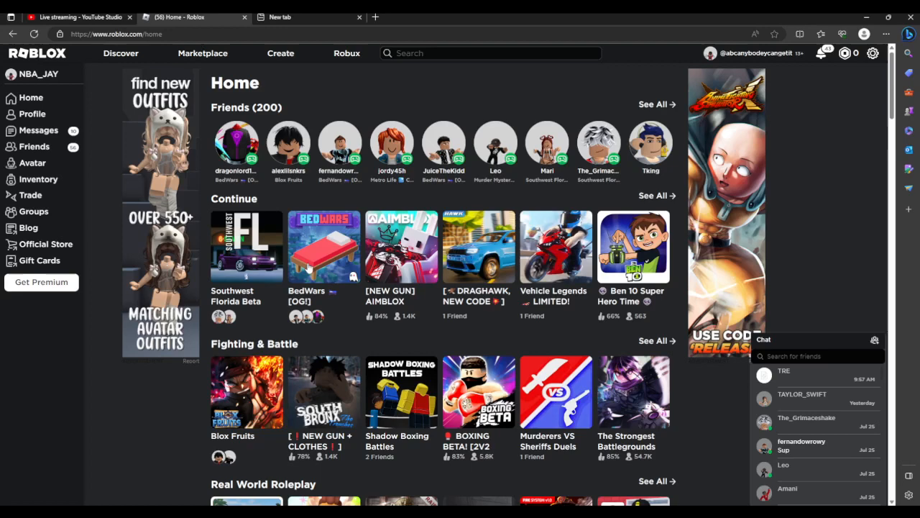